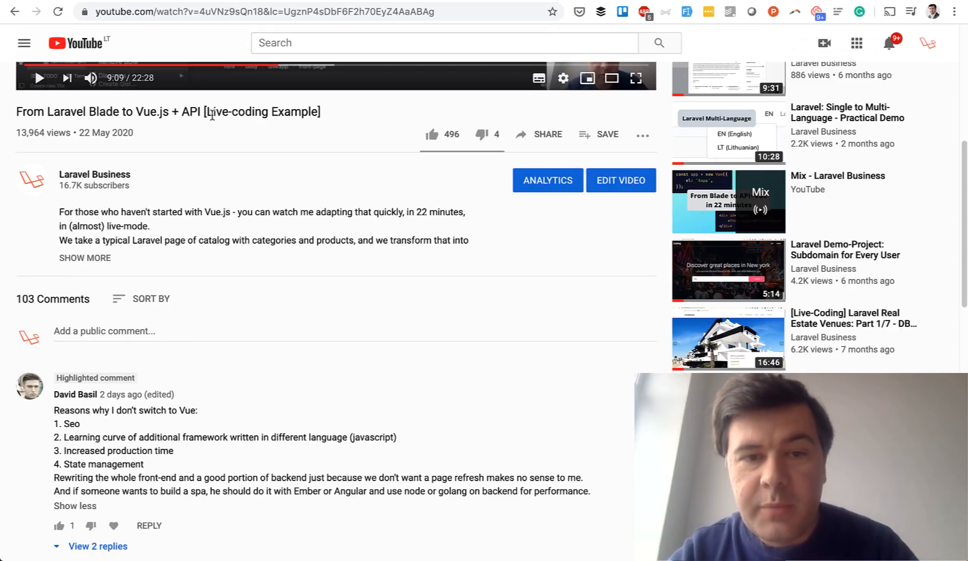
mouse_move(248, 244)
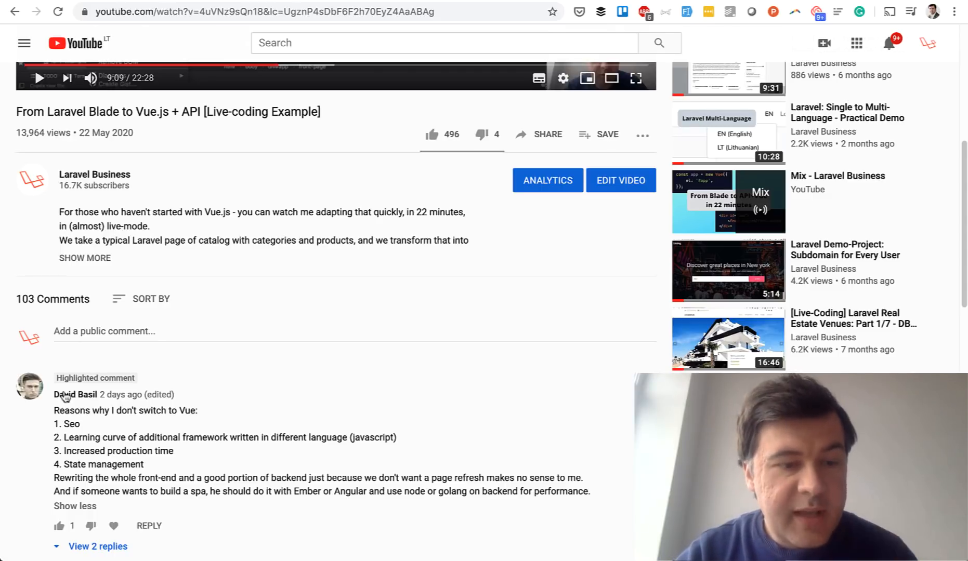
mouse_move(197, 472)
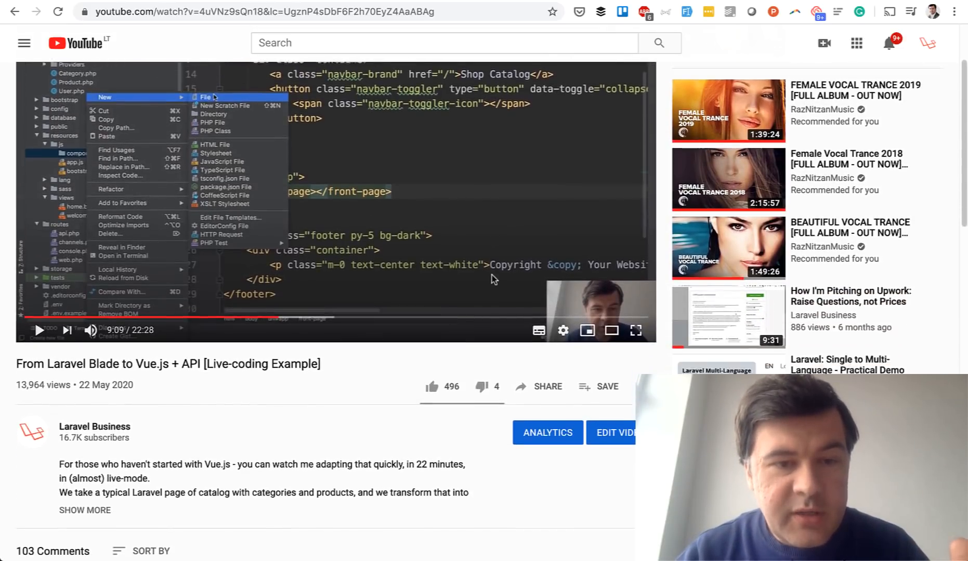
scroll("down", 3)
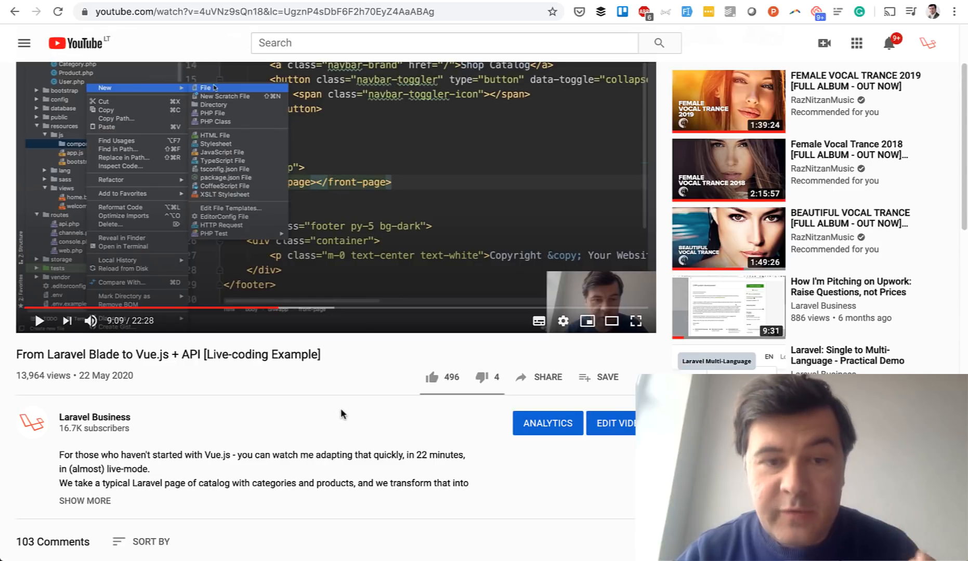
scroll("down", 3)
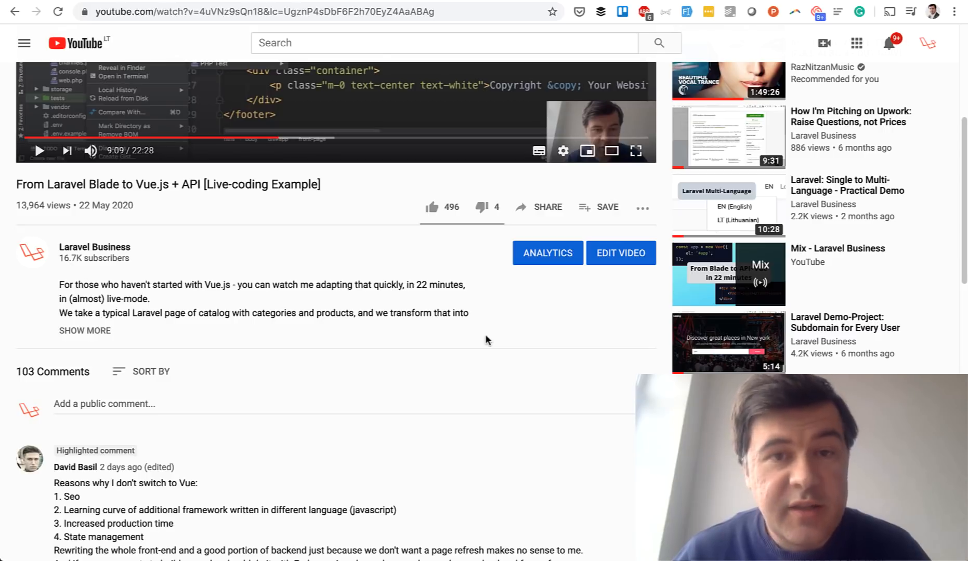
mouse_move(465, 326)
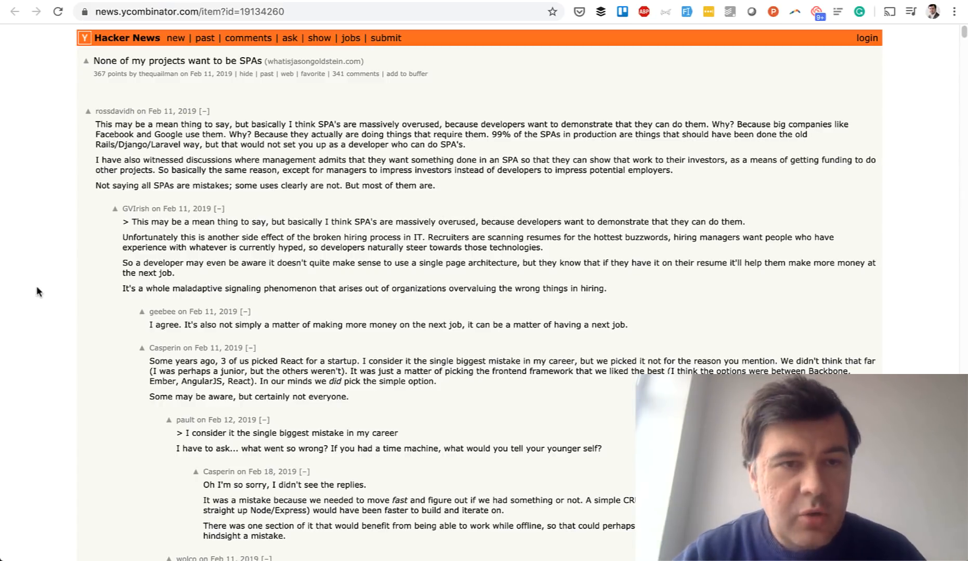
mouse_move(206, 74)
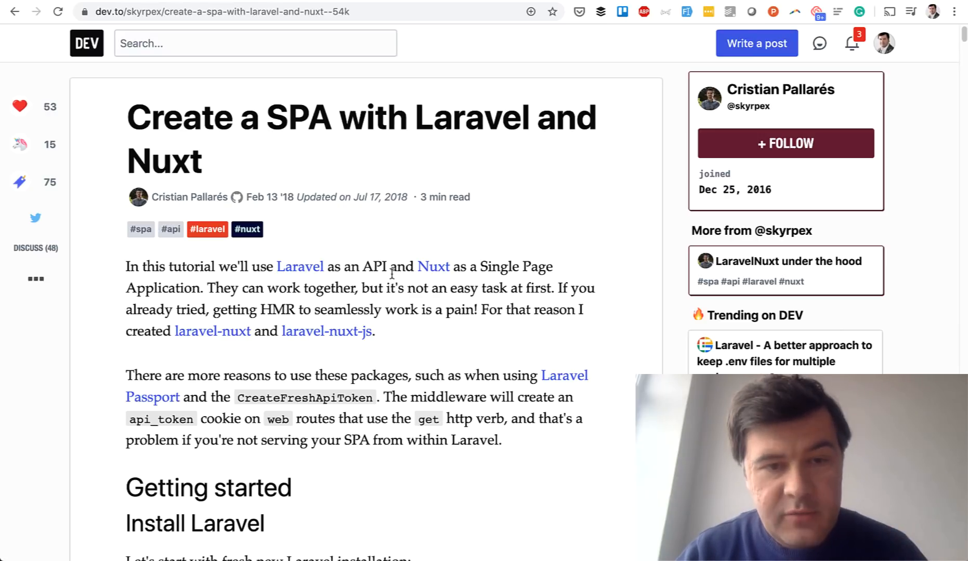
scroll("down", 3)
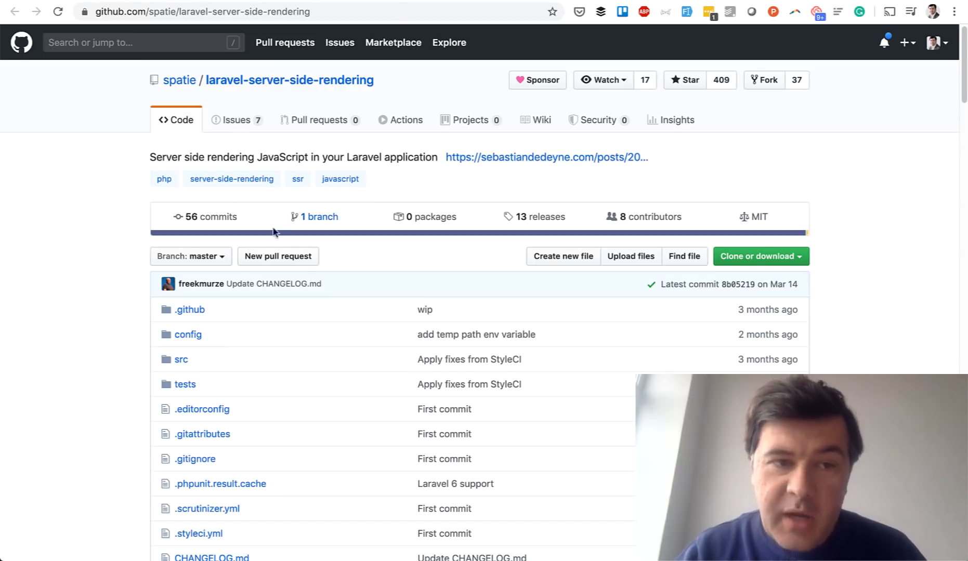
mouse_move(390, 92)
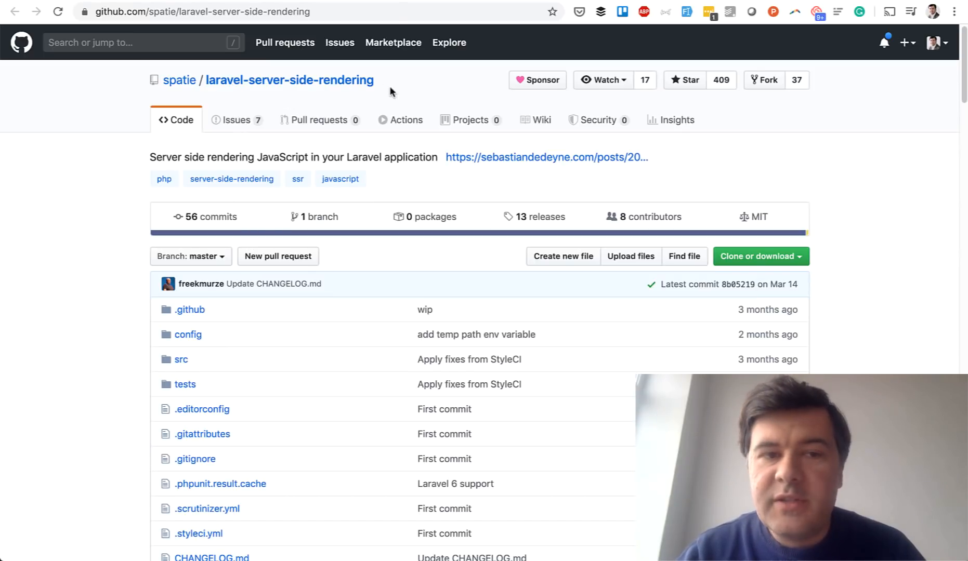
scroll("down", 3)
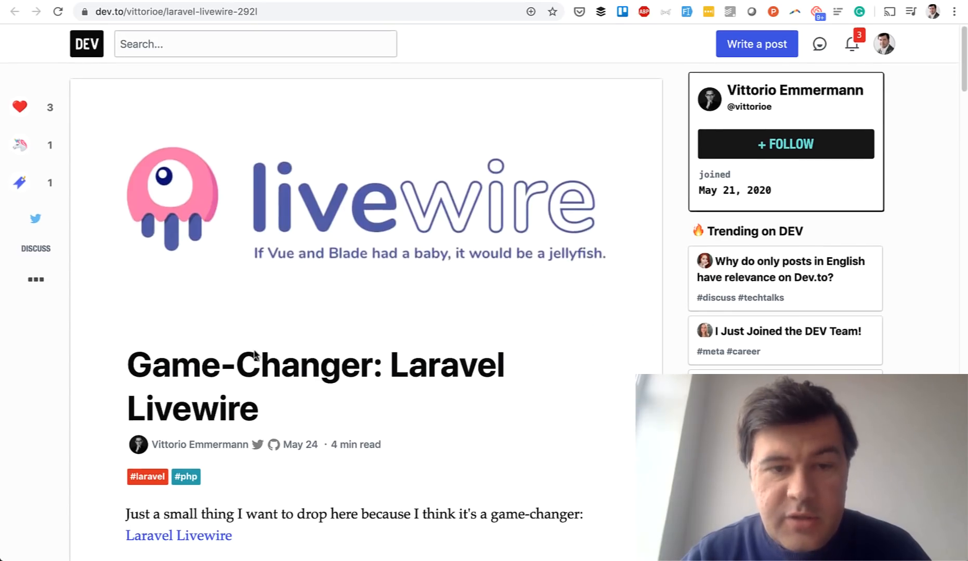
scroll("down", 3)
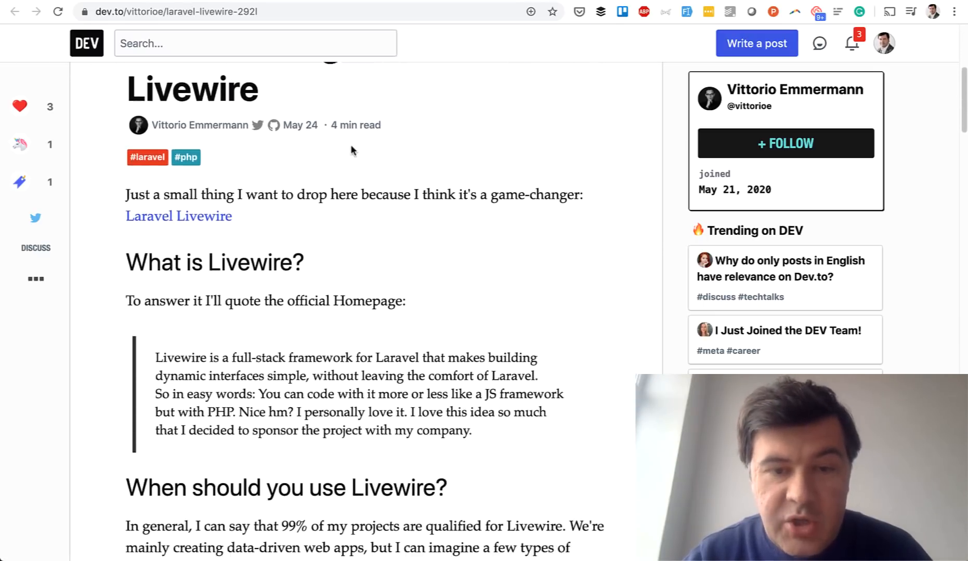
scroll("down", 3)
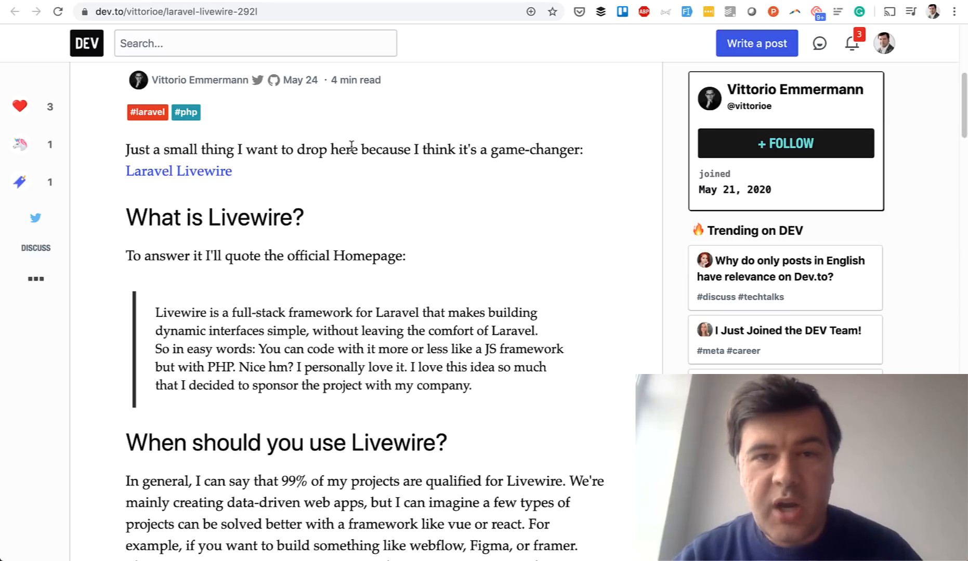
scroll("down", 3)
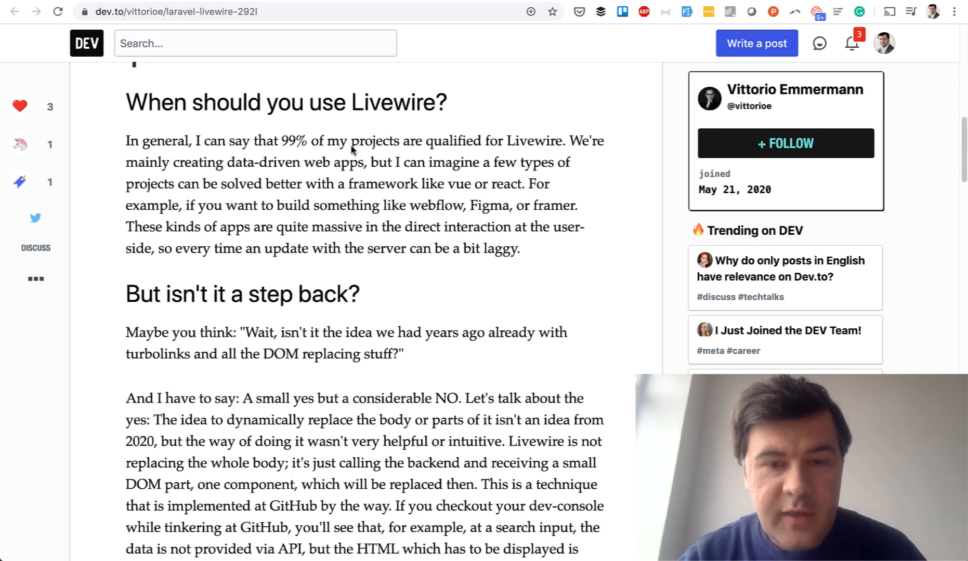
scroll("up", 3)
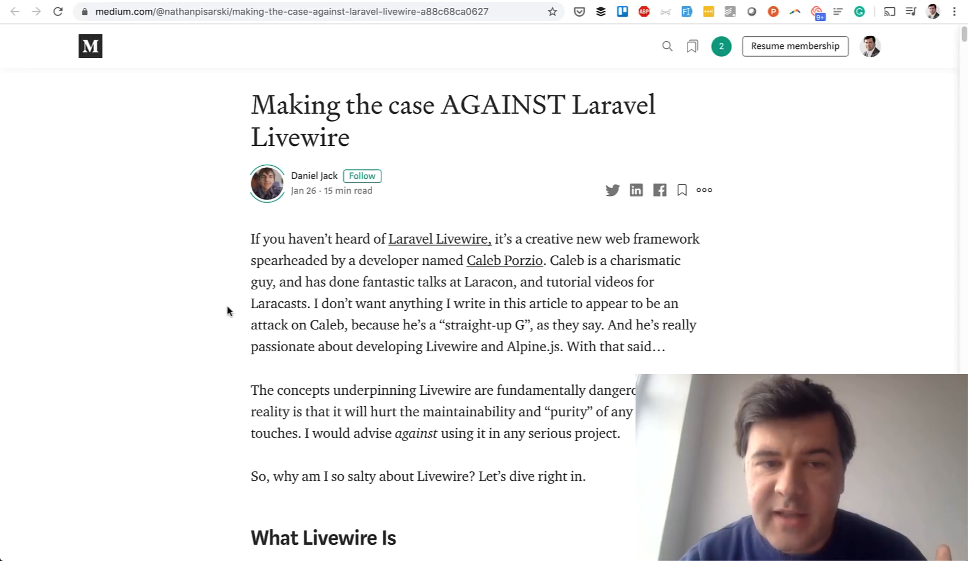
mouse_move(230, 313)
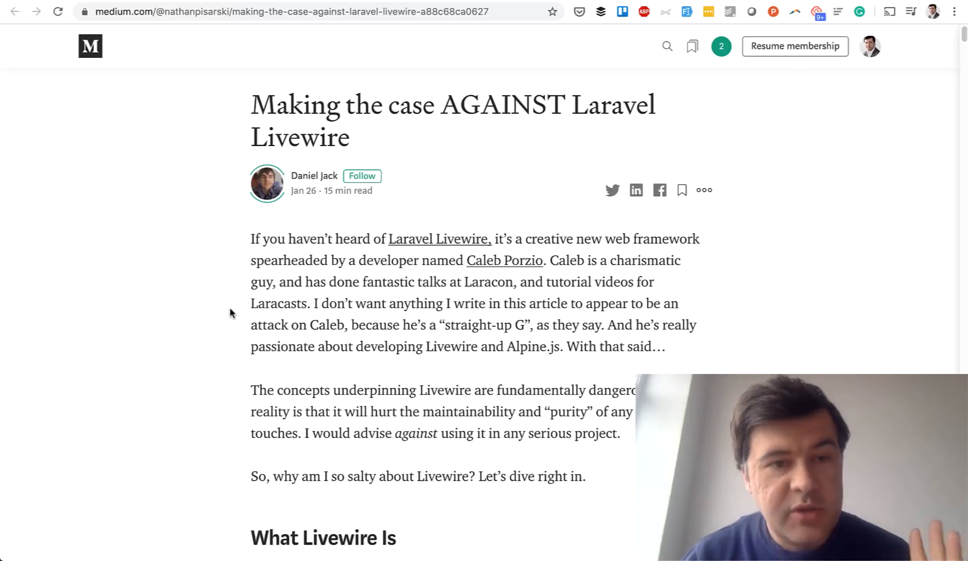
scroll("down", 3)
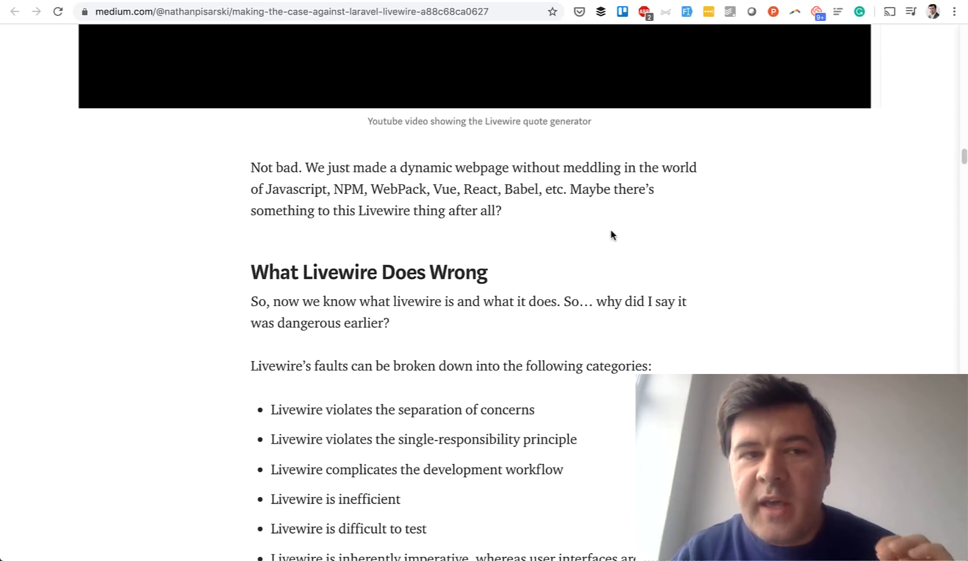
scroll("down", 3)
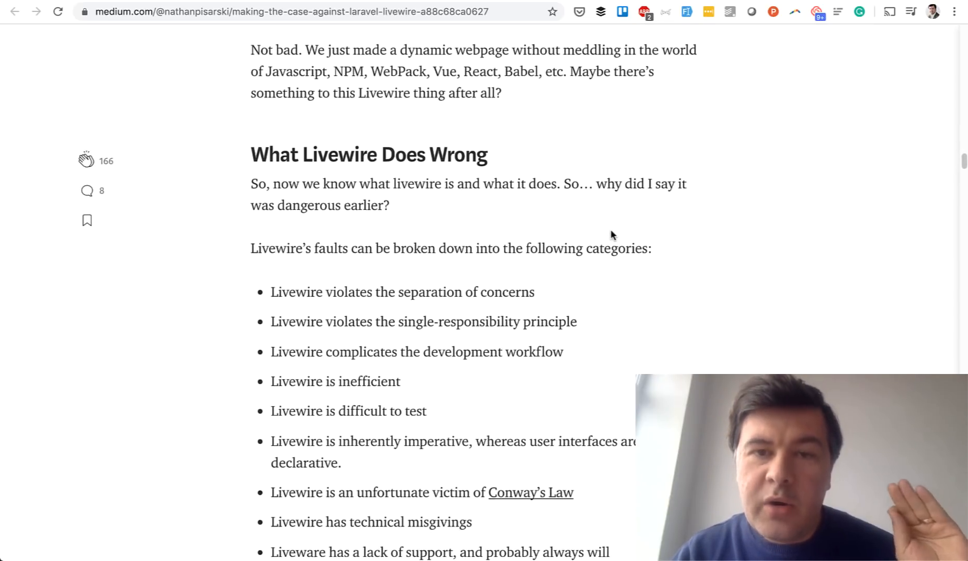
scroll("down", 3)
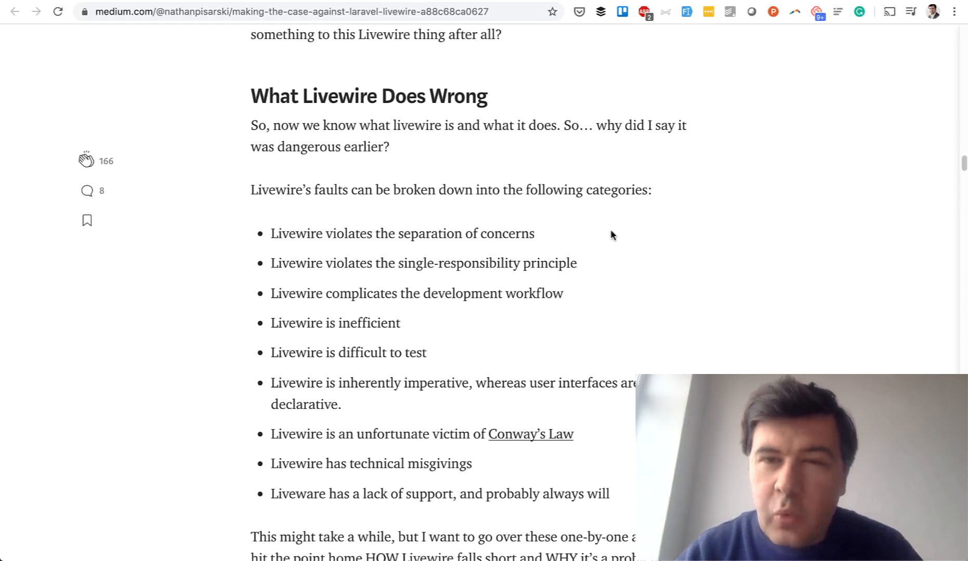
scroll("down", 3)
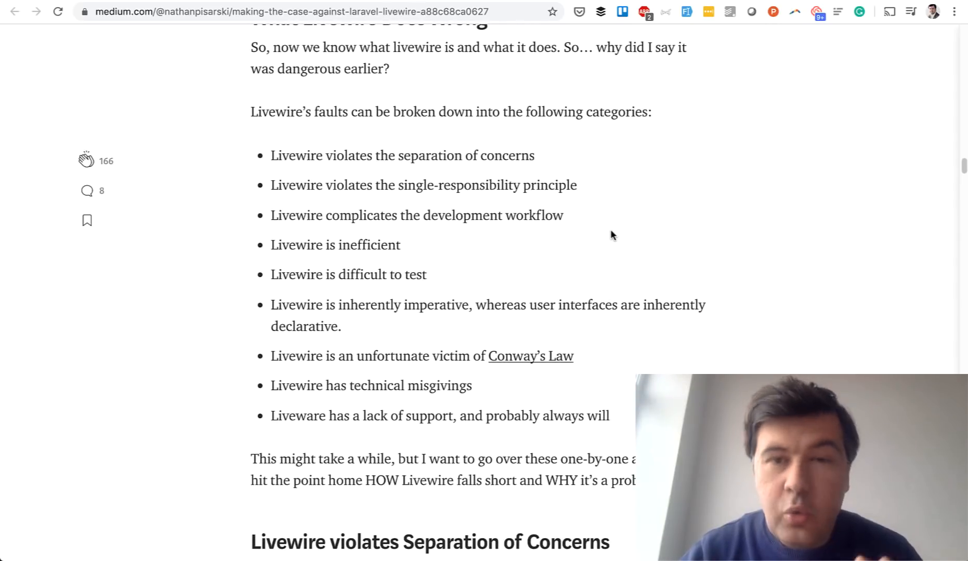
mouse_move(505, 401)
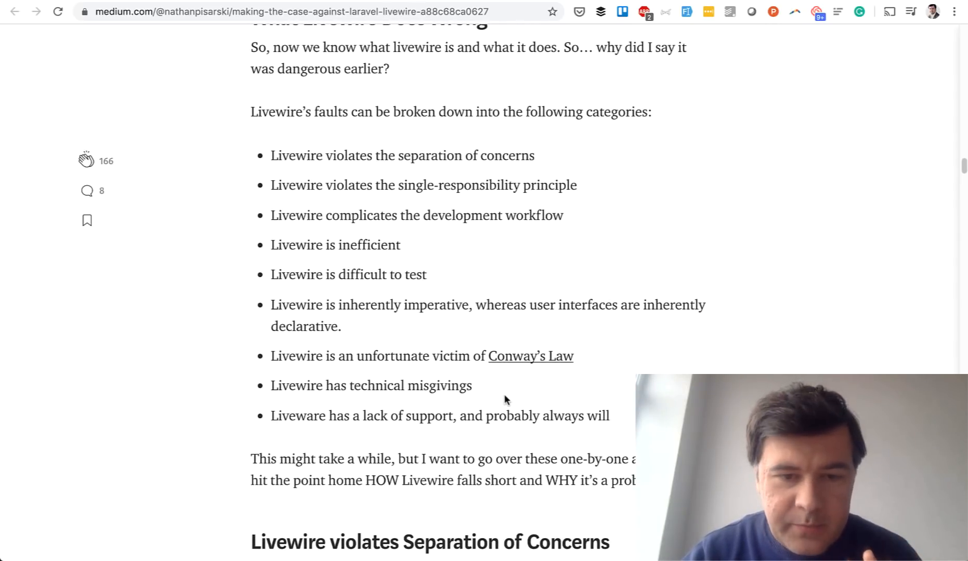
scroll("down", 3)
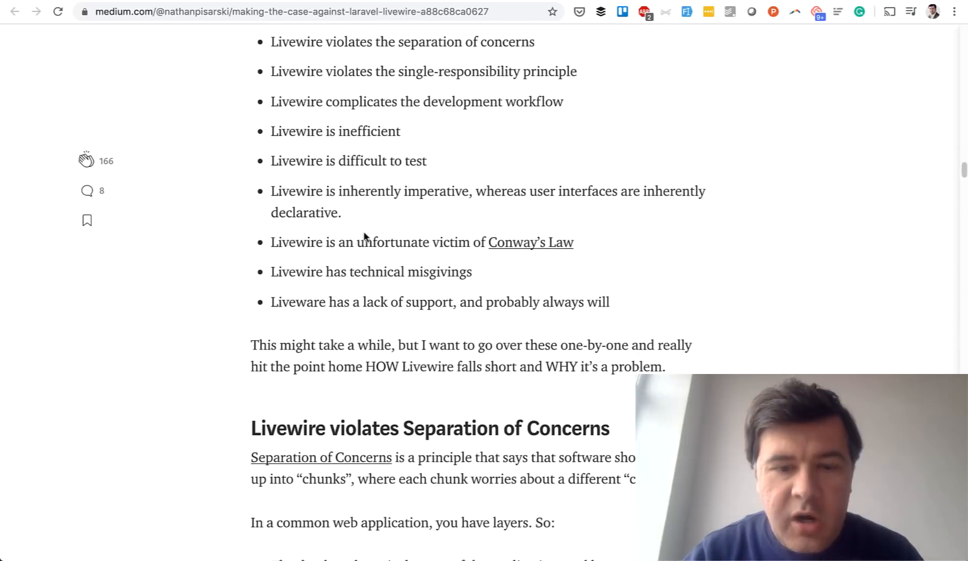
scroll("down", 3)
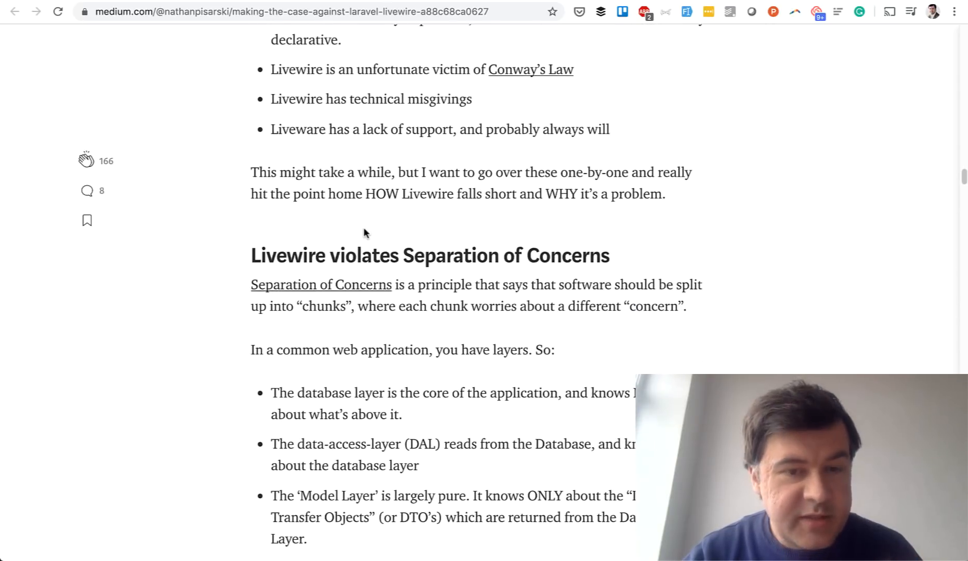
mouse_move(490, 258)
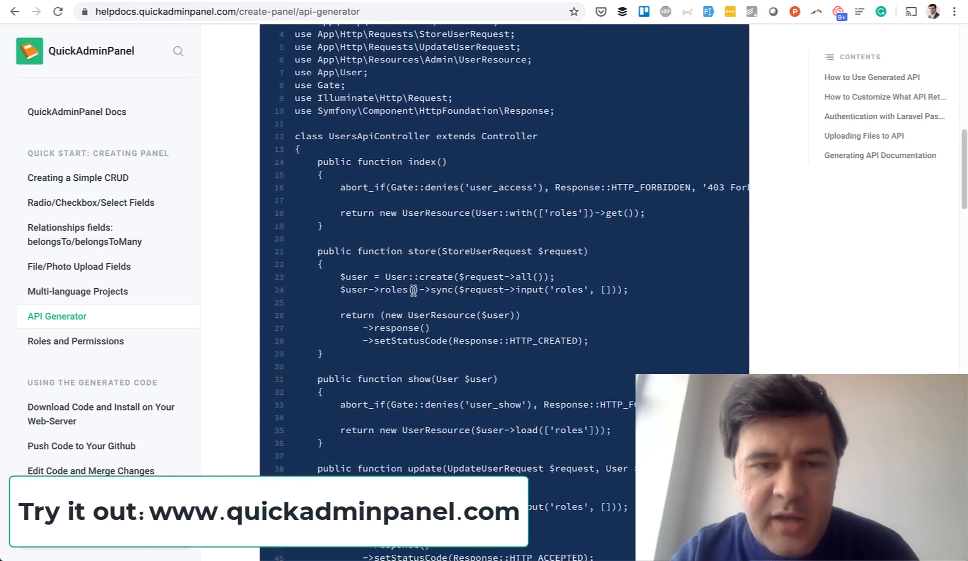
scroll("down", 3)
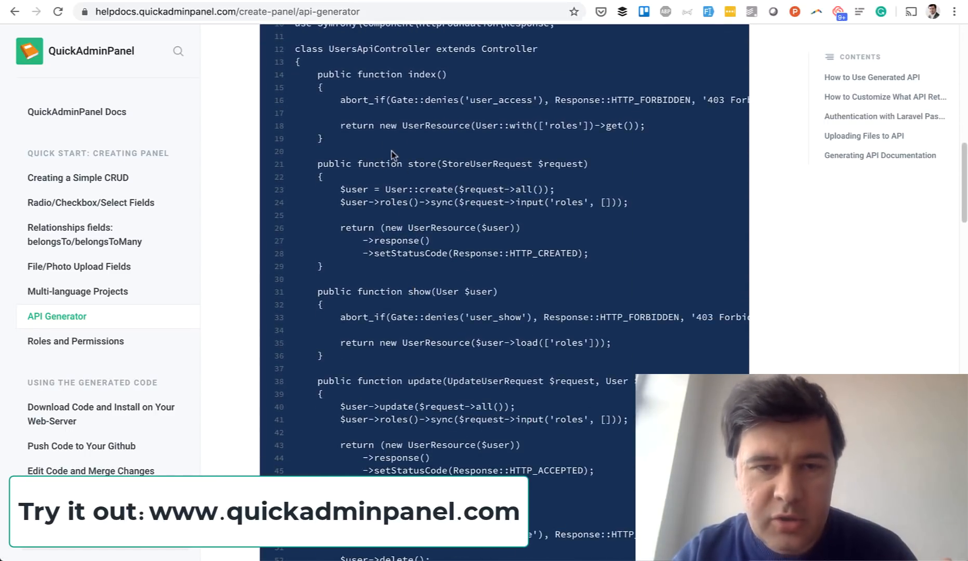
scroll("down", 3)
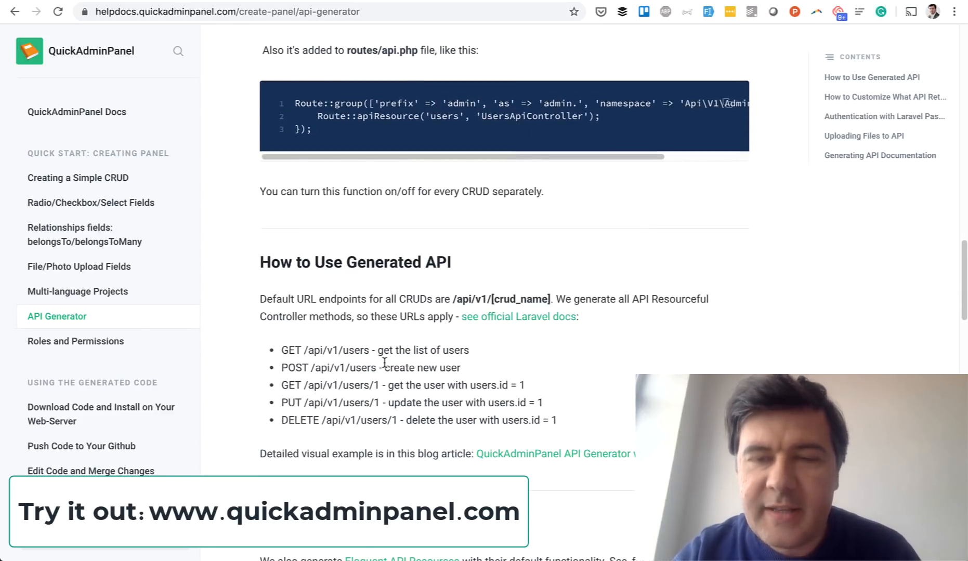
scroll("down", 3)
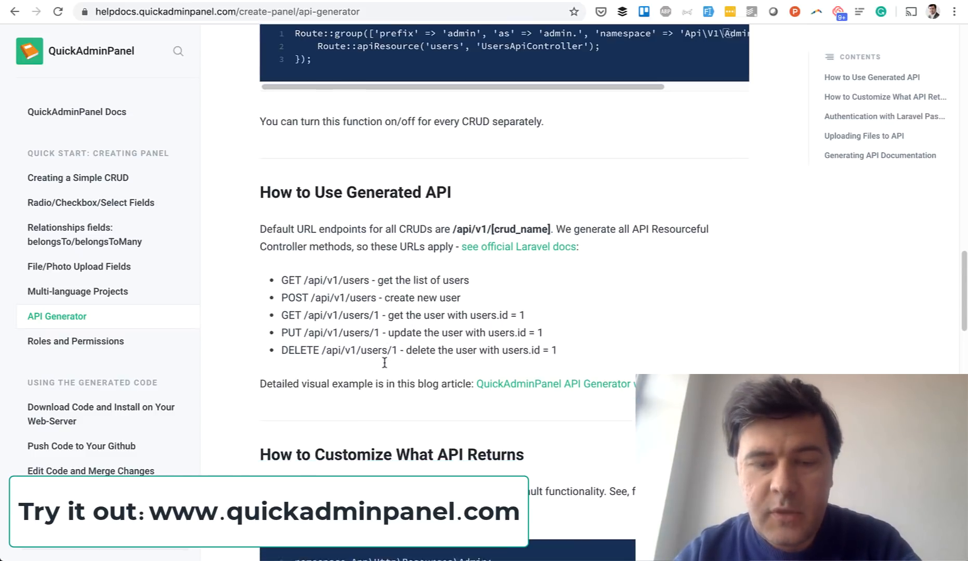
scroll("down", 3)
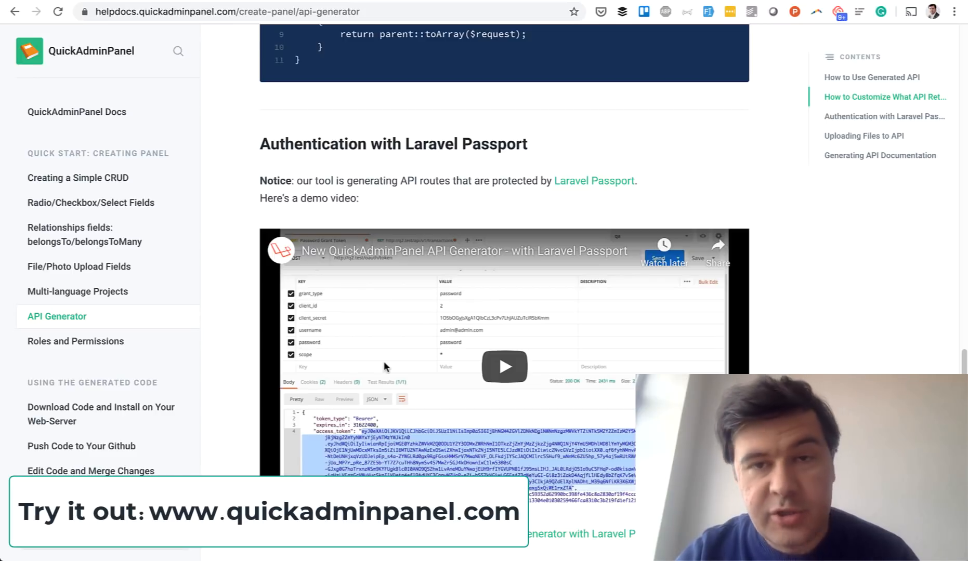
scroll("down", 3)
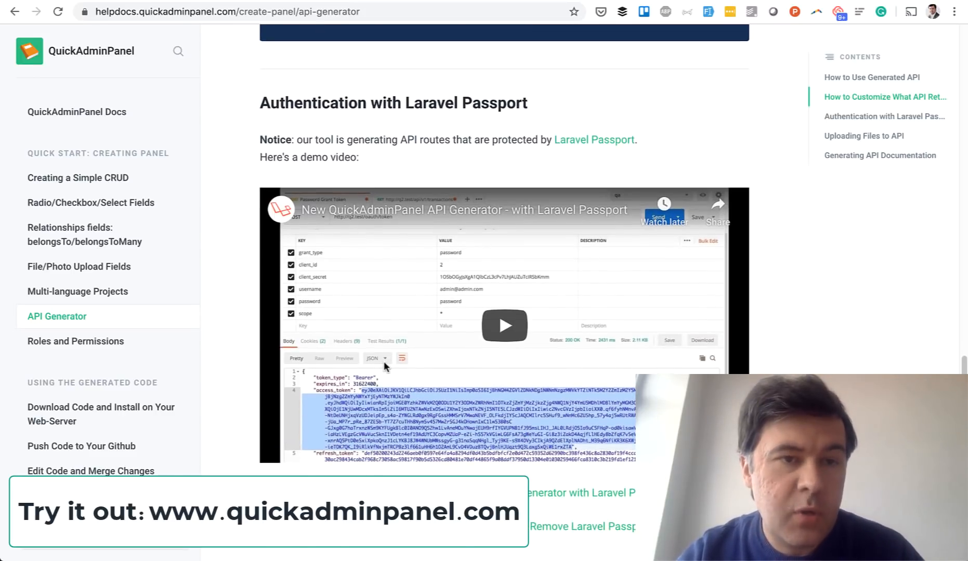